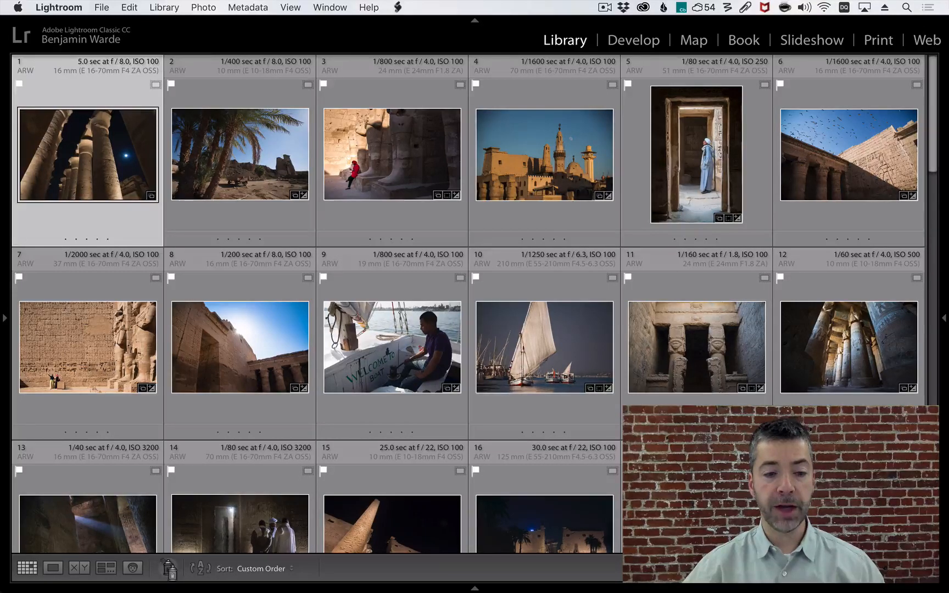
# Step: Activate the Painter spray can and set it to paint Keywords
pyautogui.click(170, 568)
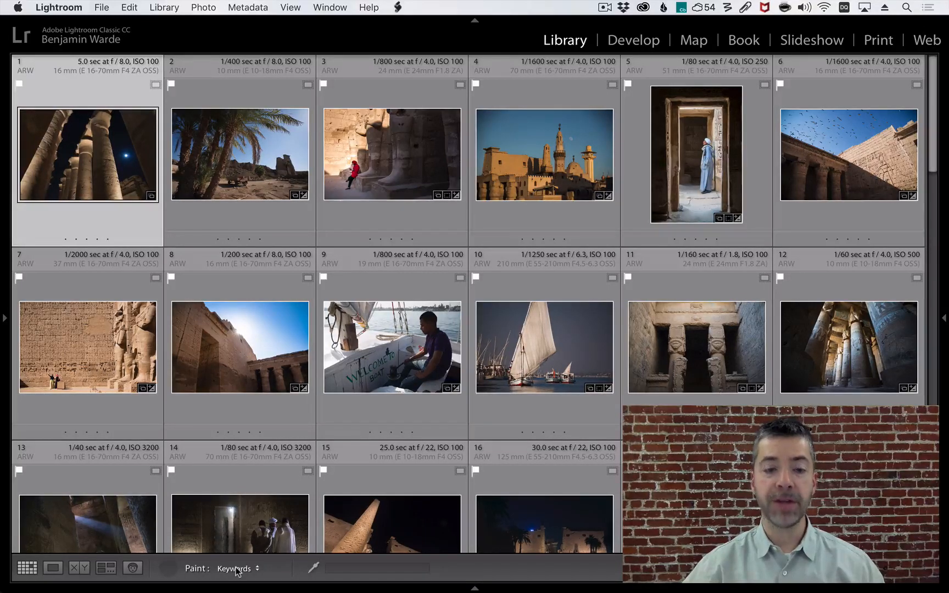
pyautogui.click(238, 569)
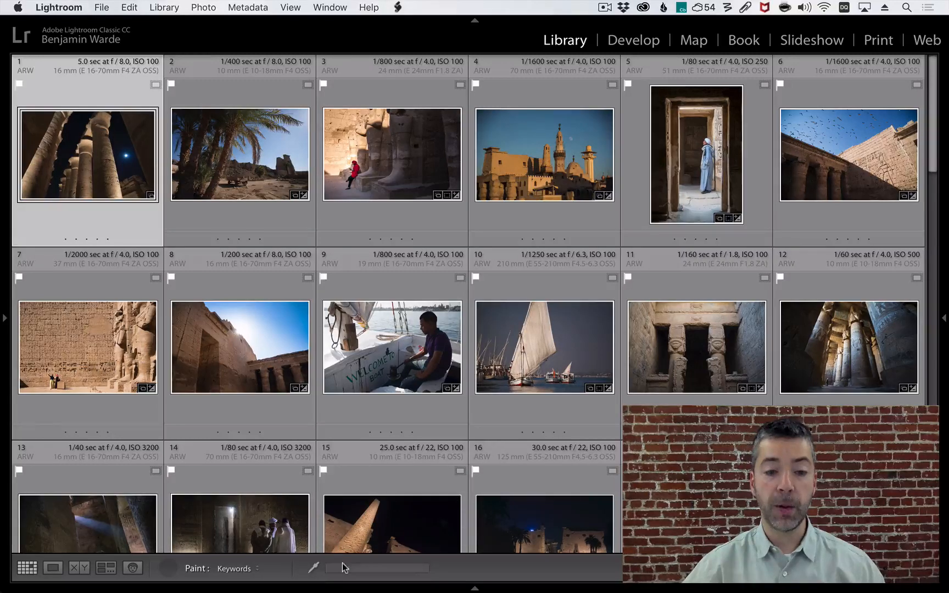
# Step: Load the painter with the keyword 'Temple' and stamp it onto a temple photo
pyautogui.write('Temple')
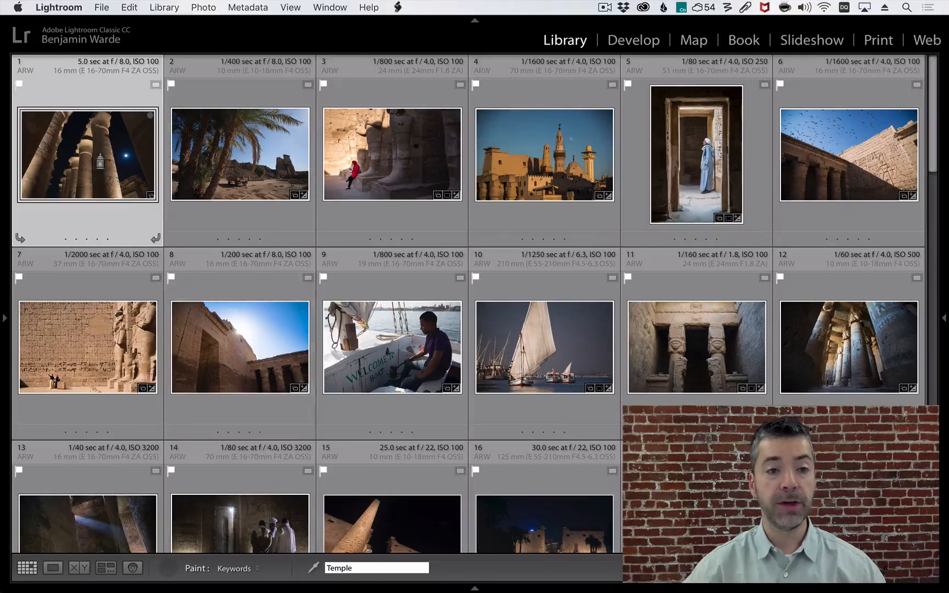
pyautogui.click(392, 154)
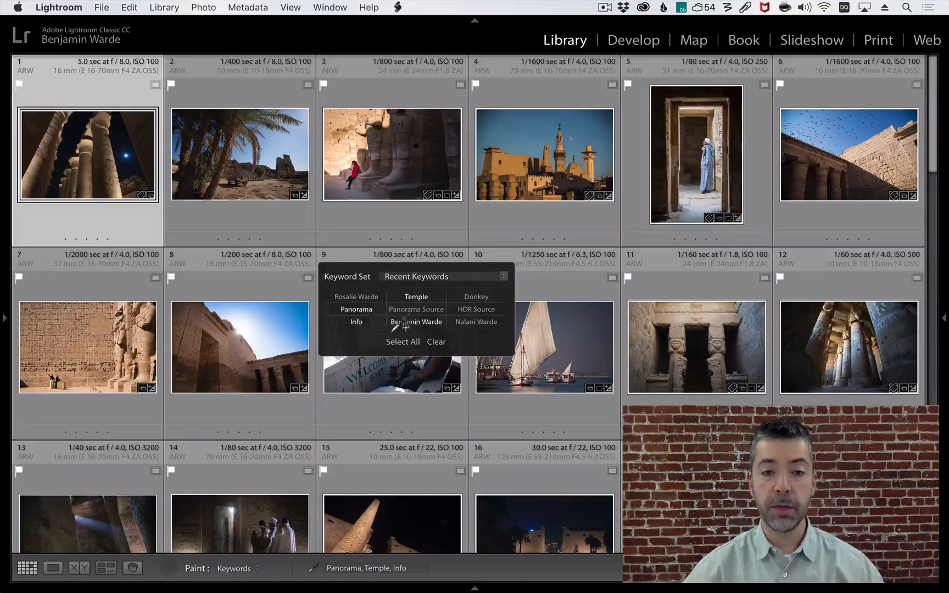
# Step: Add the recent keyword 'Benjamin Warde' to the painter from the Recent Keywords set
pyautogui.click(416, 322)
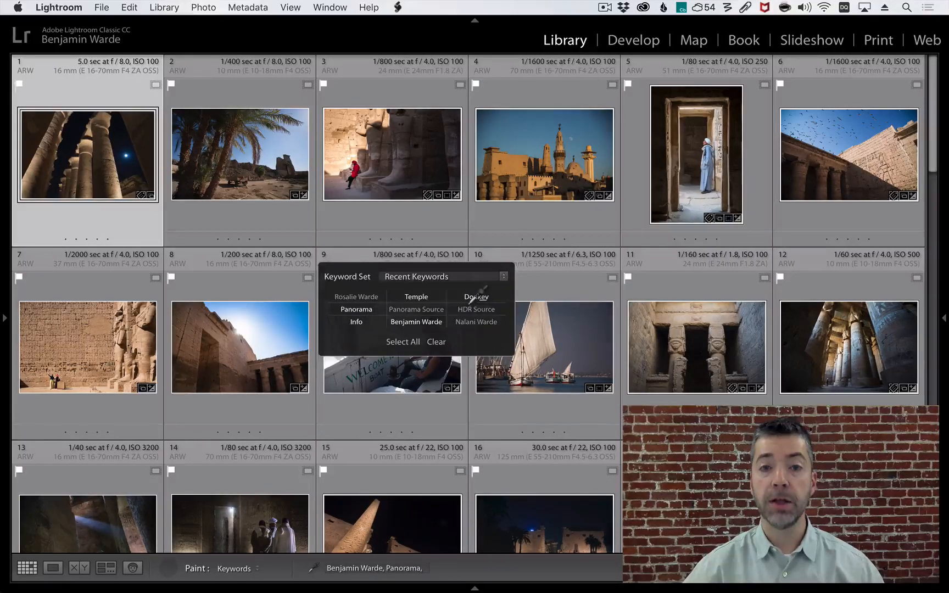